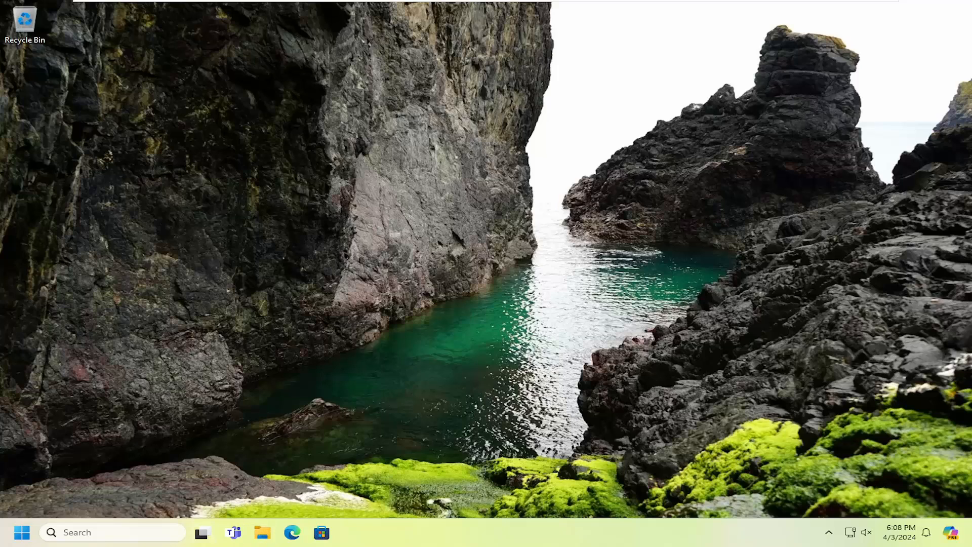
Launch File Explorer and show This PC with the C: drive and DVD drive listed.
left_click(261, 532)
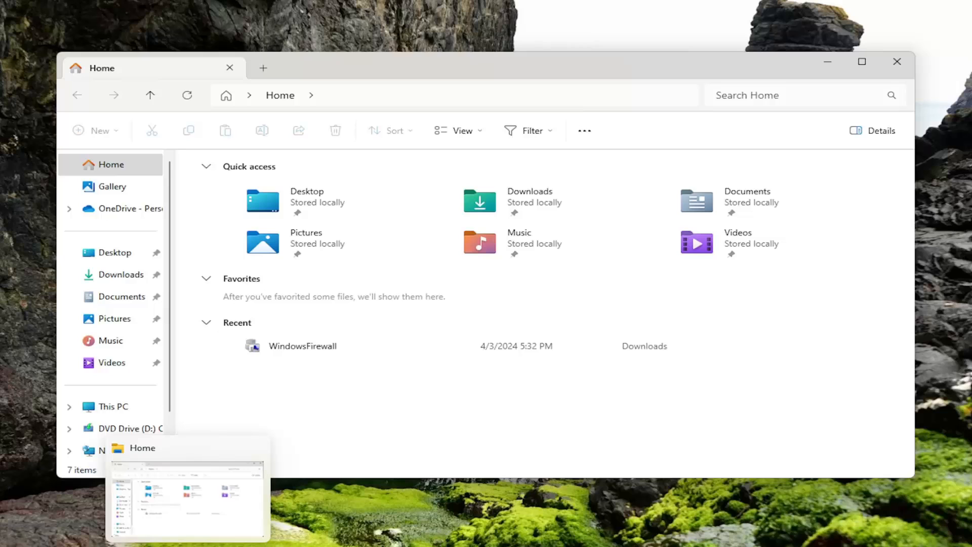
mouse_move(113, 340)
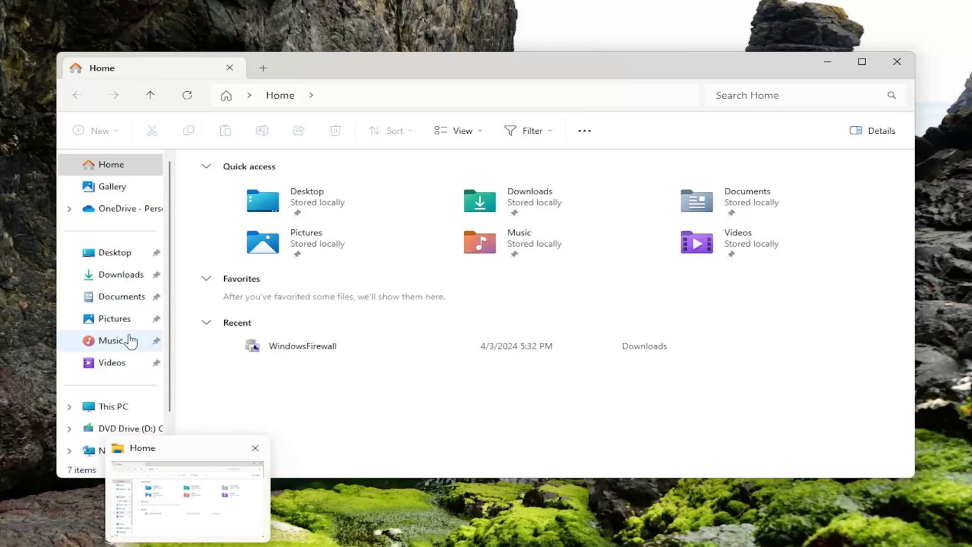
left_click(112, 406)
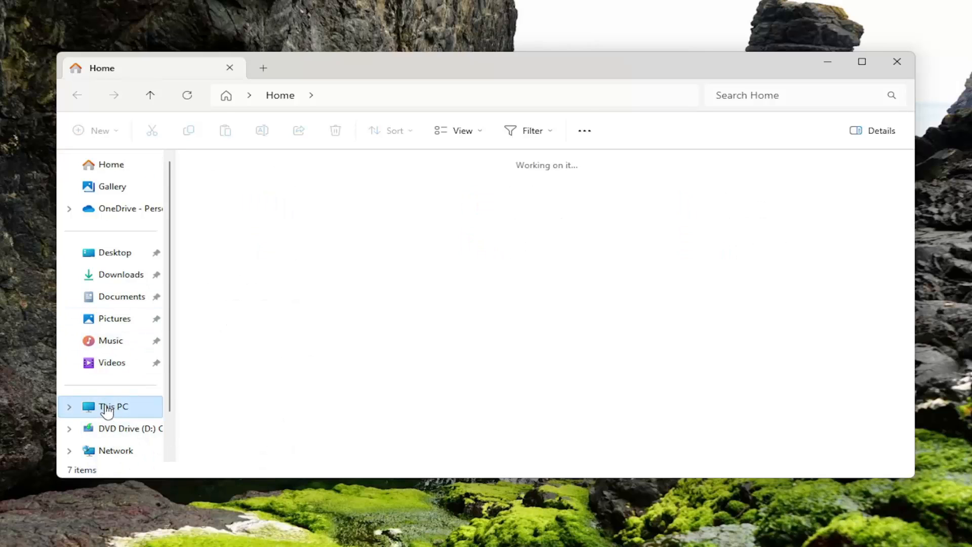
left_click(112, 406)
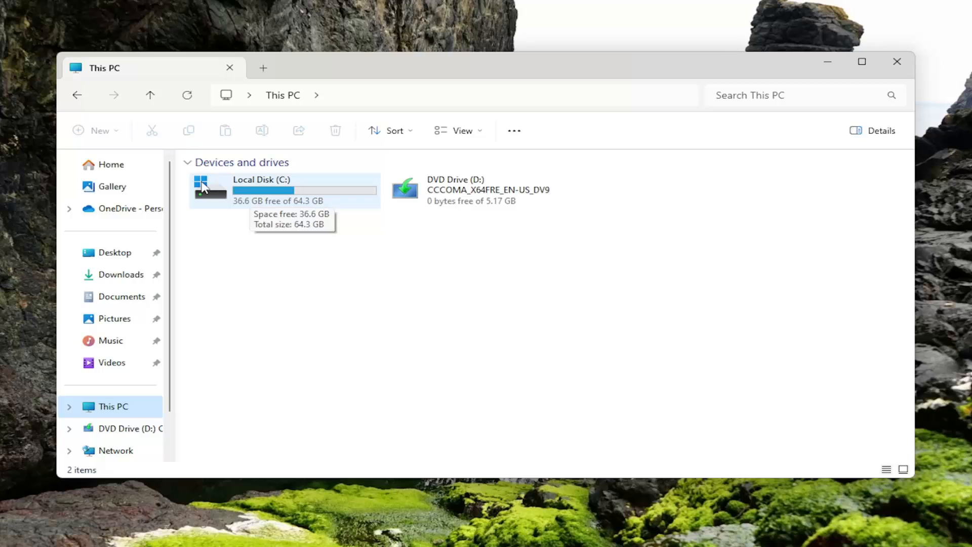
Navigate C: > Windows > ServiceProfiles and highlight the LocalService folder.
left_click(279, 189)
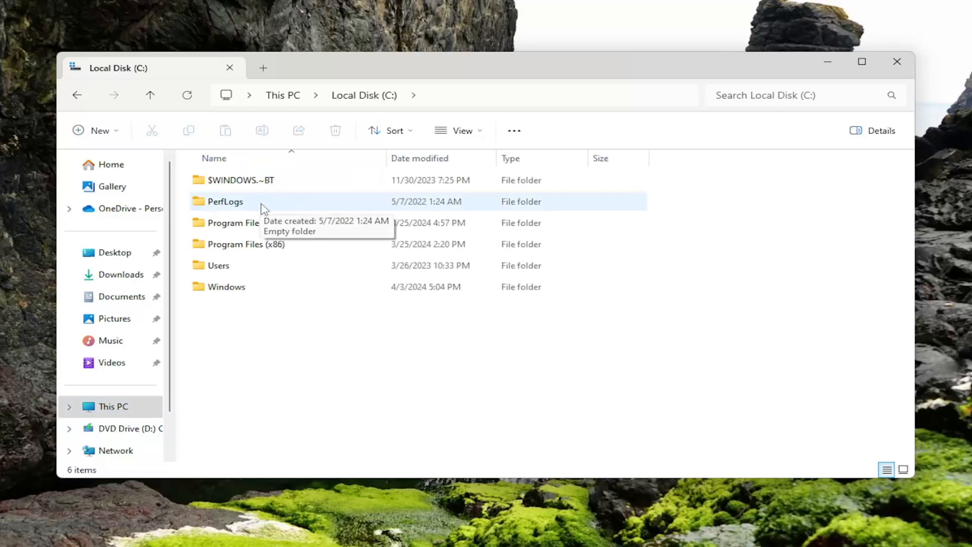
left_click(226, 286)
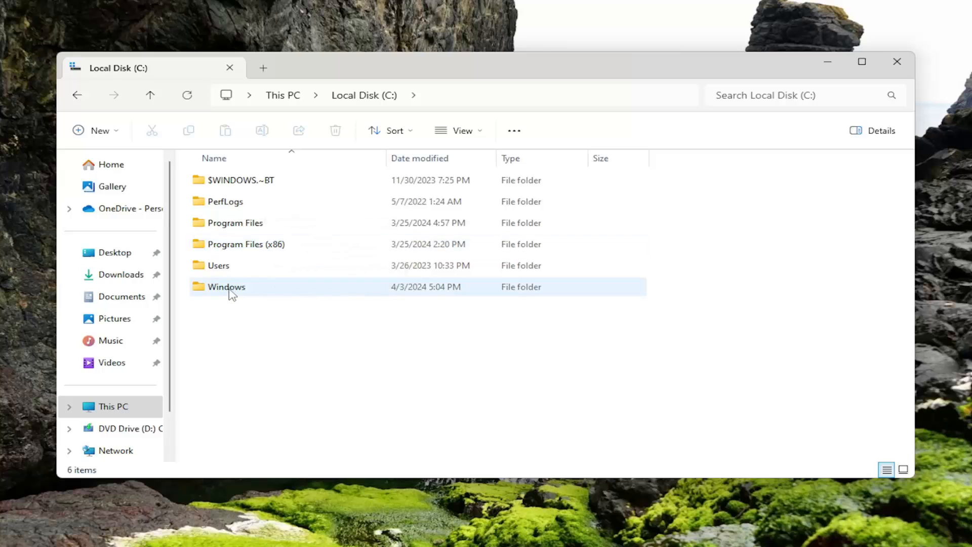
double_click(226, 286)
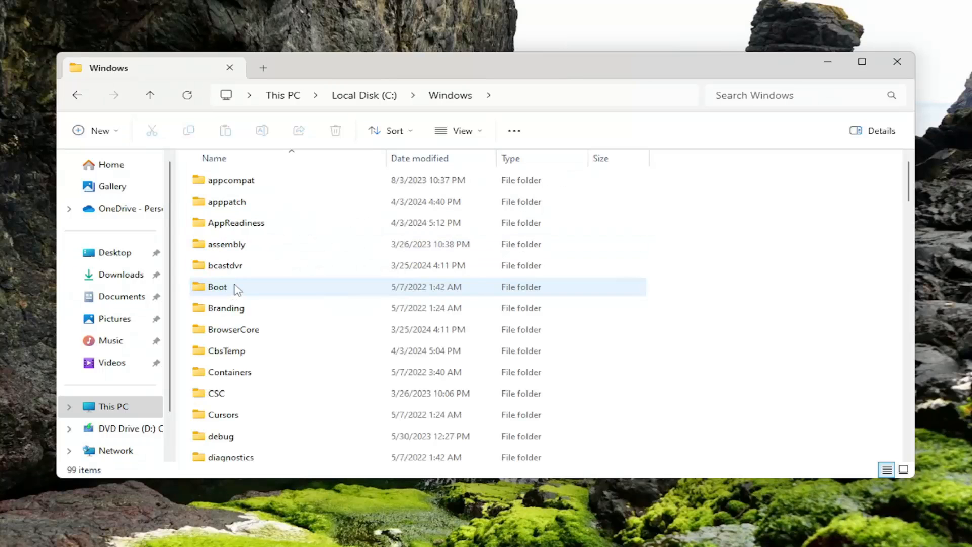
scroll("down", 3)
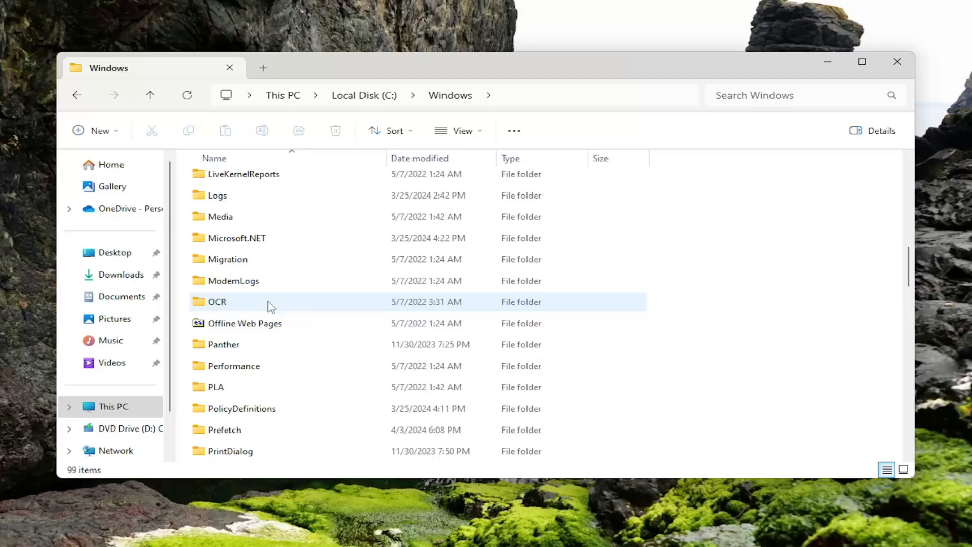
scroll("down", 3)
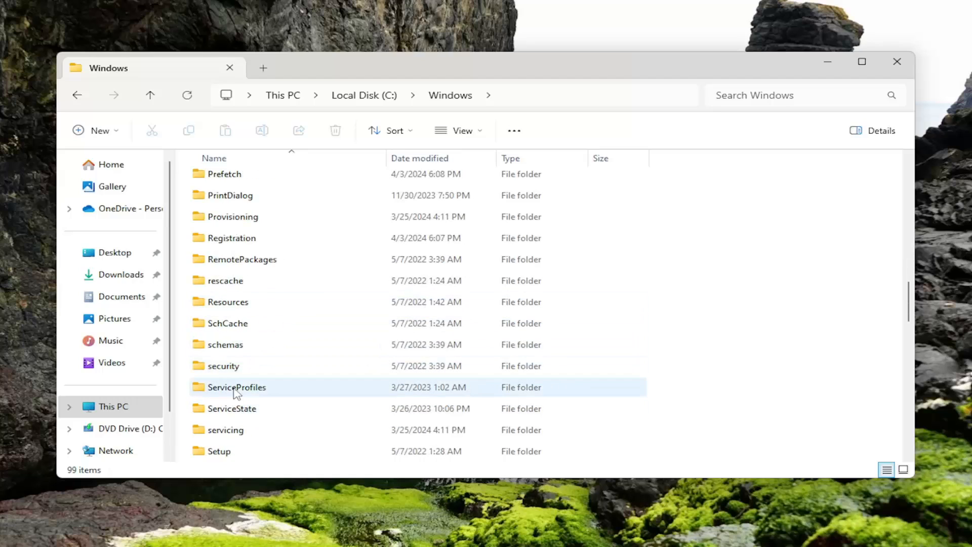
double_click(236, 387)
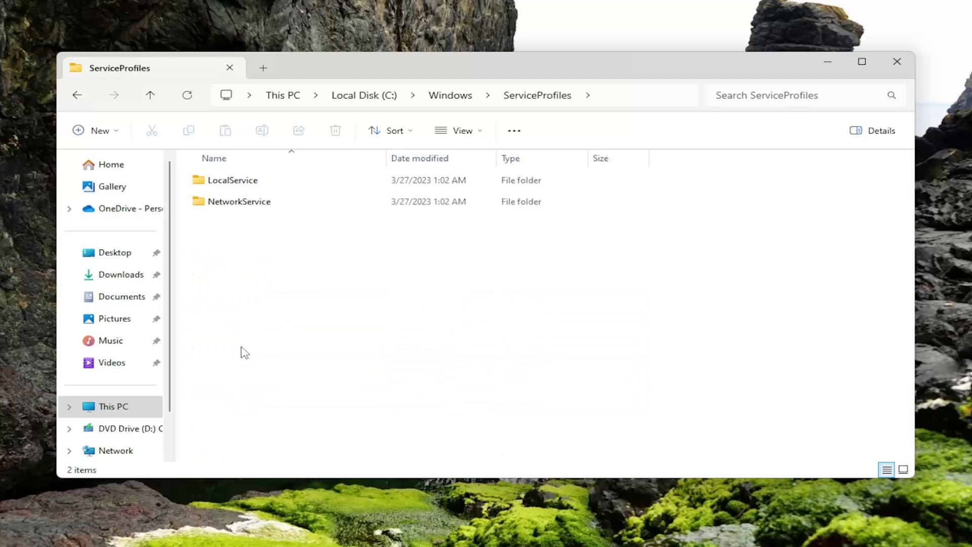
left_click(232, 180)
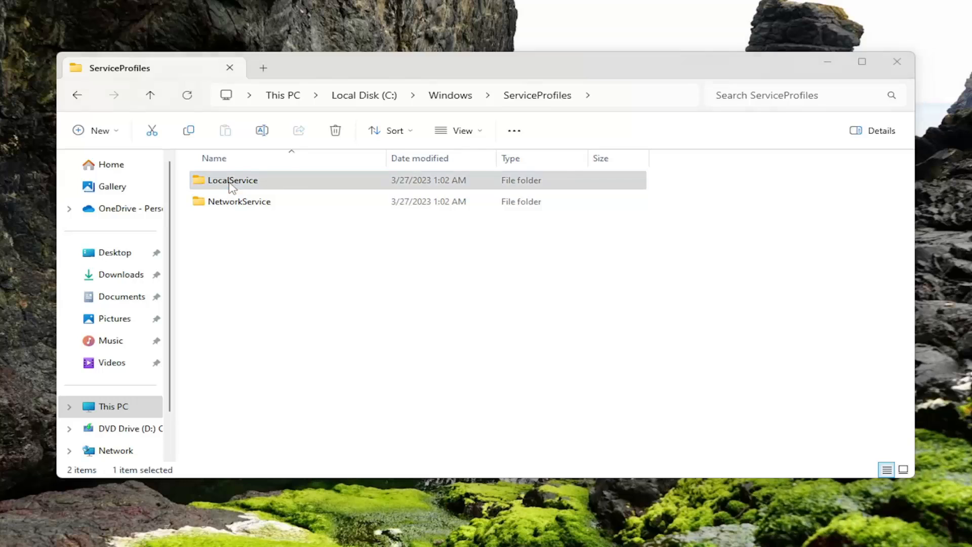
Enter LocalService and enable 'Show hidden files, folders, and drives' in Folder Options.
double_click(232, 181)
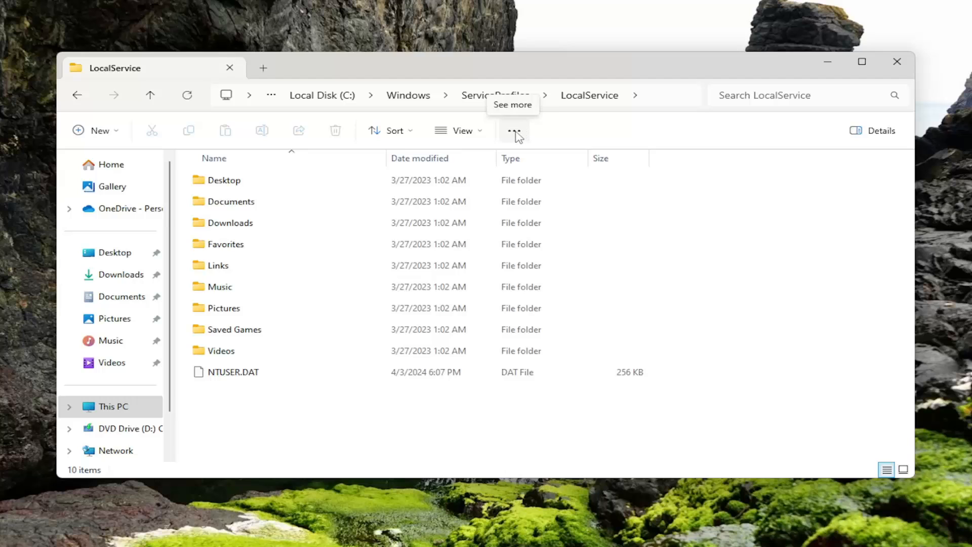
mouse_move(444, 291)
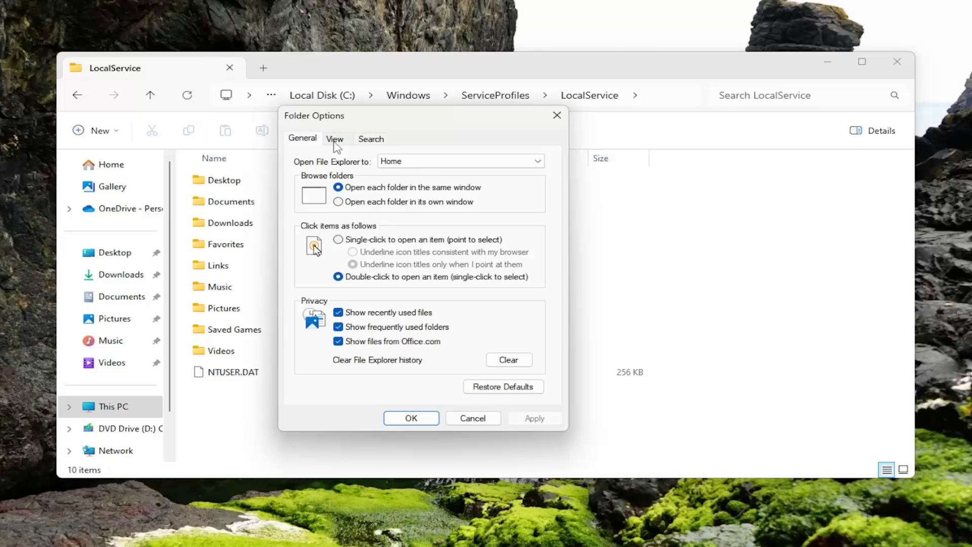
left_click(336, 139)
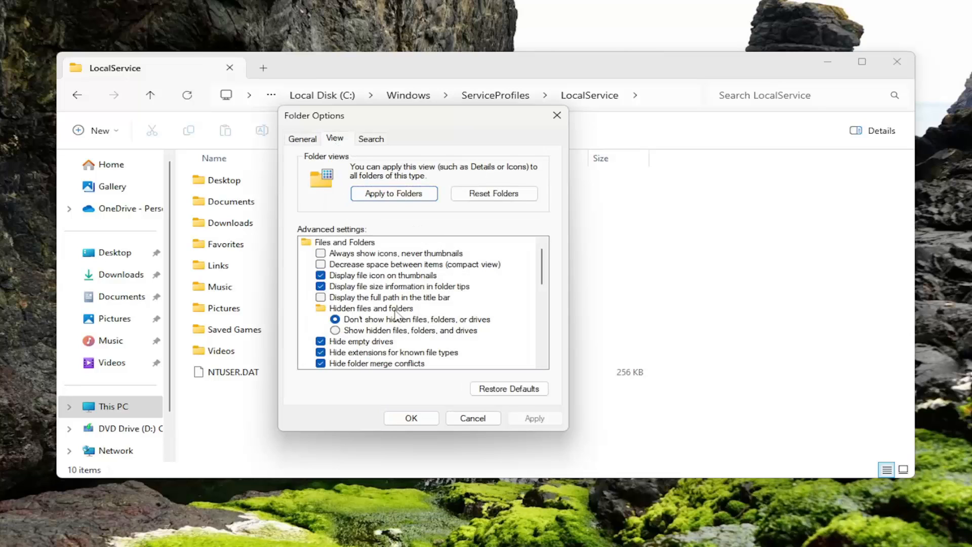
left_click(335, 330)
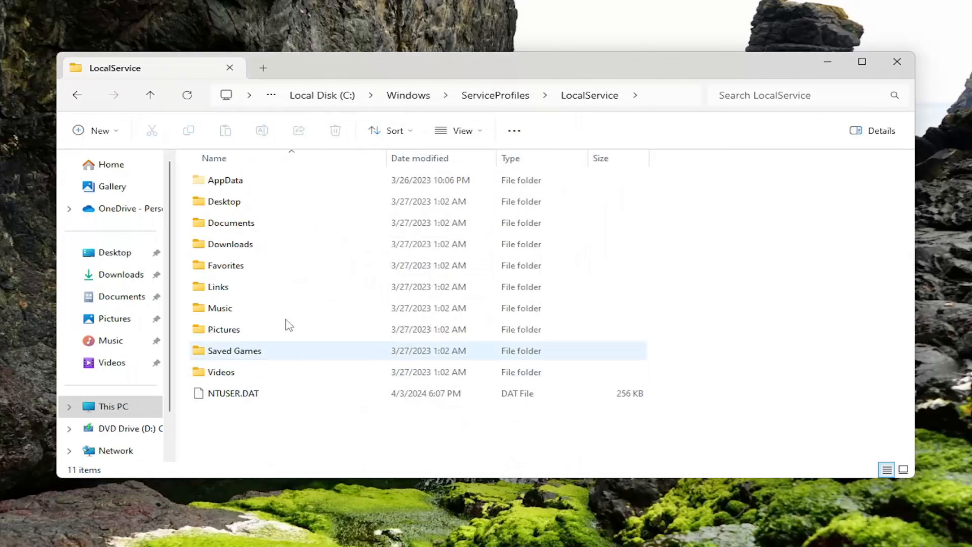
mouse_move(232, 183)
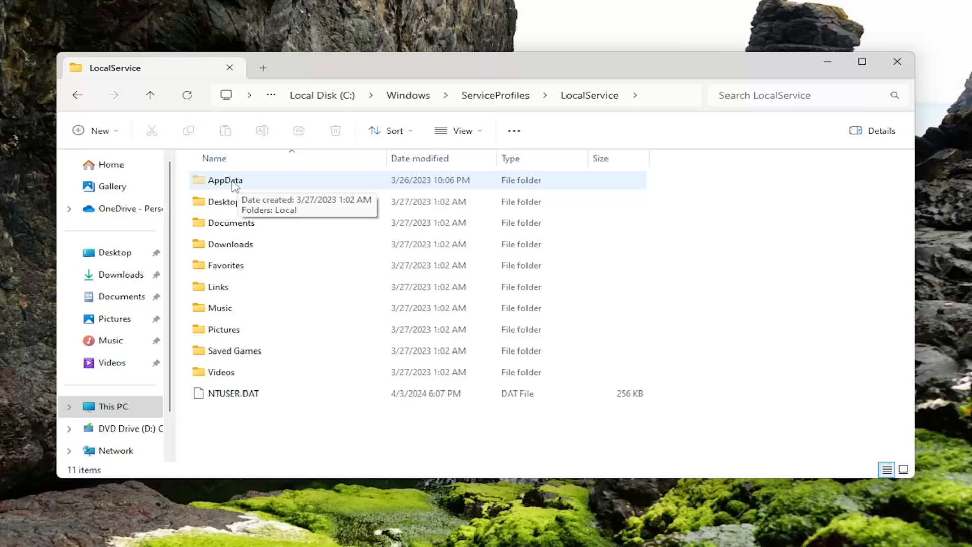
Navigate AppData > Local > Microsoft and highlight the Ngc folder.
double_click(224, 180)
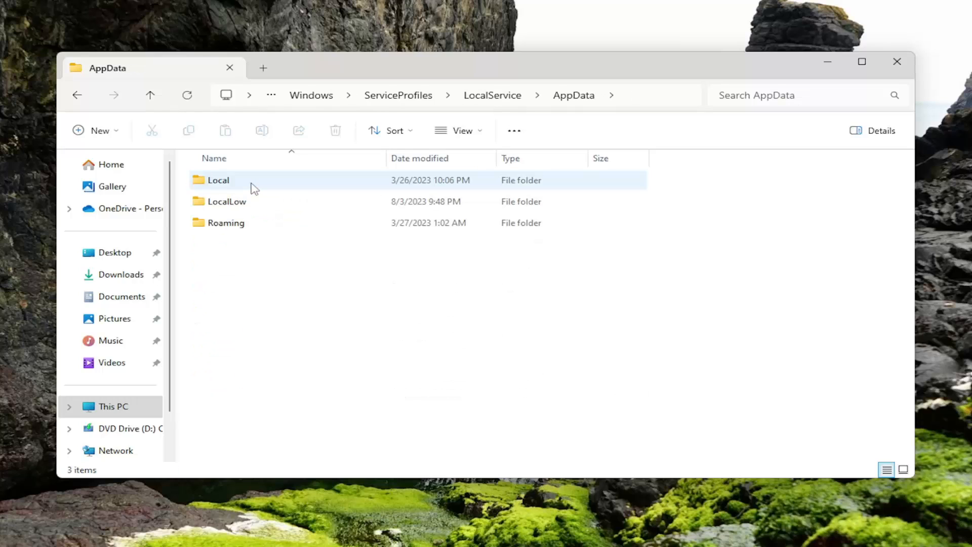
double_click(218, 180)
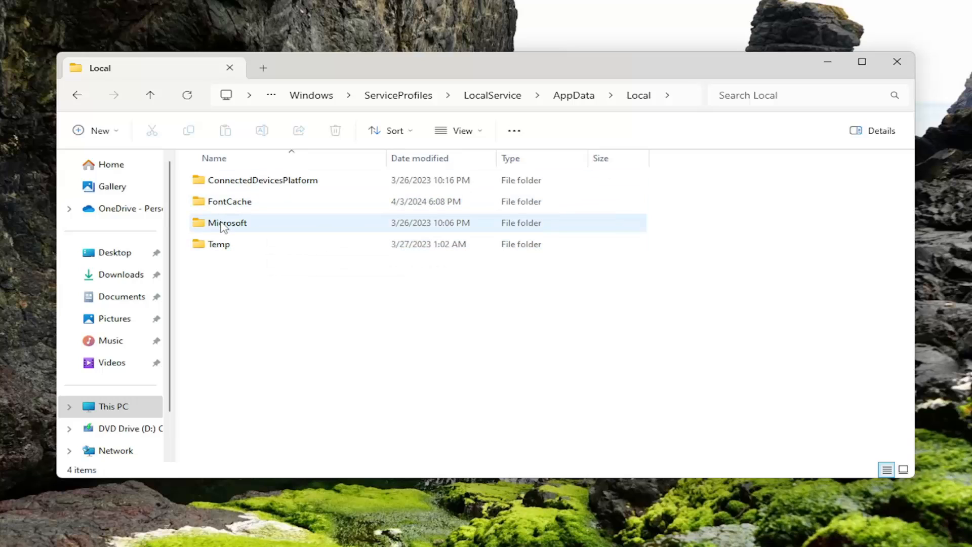
double_click(227, 223)
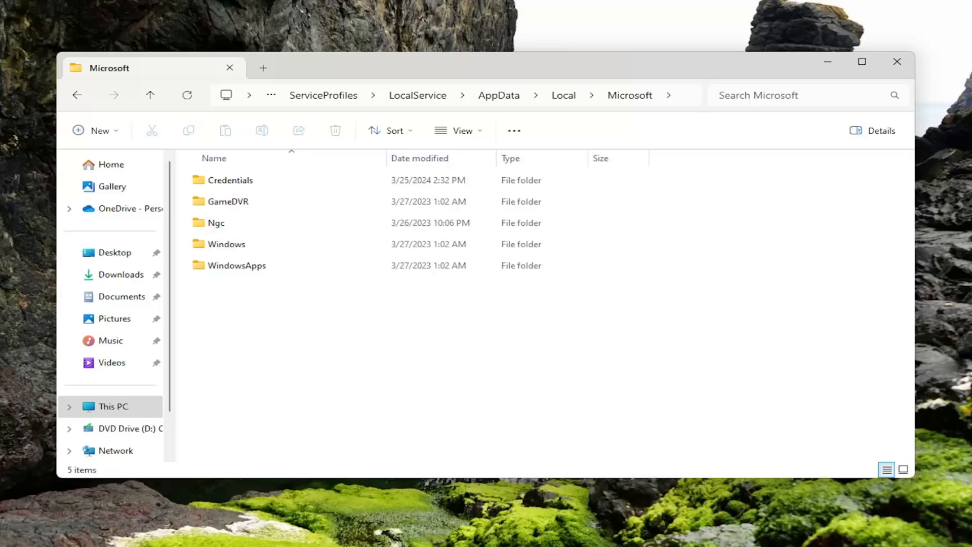
left_click(216, 223)
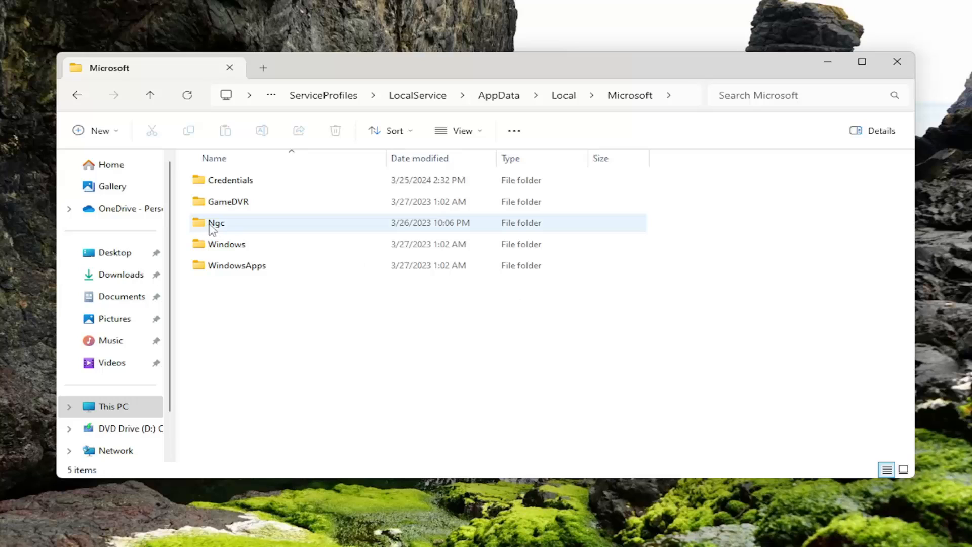
double_click(216, 223)
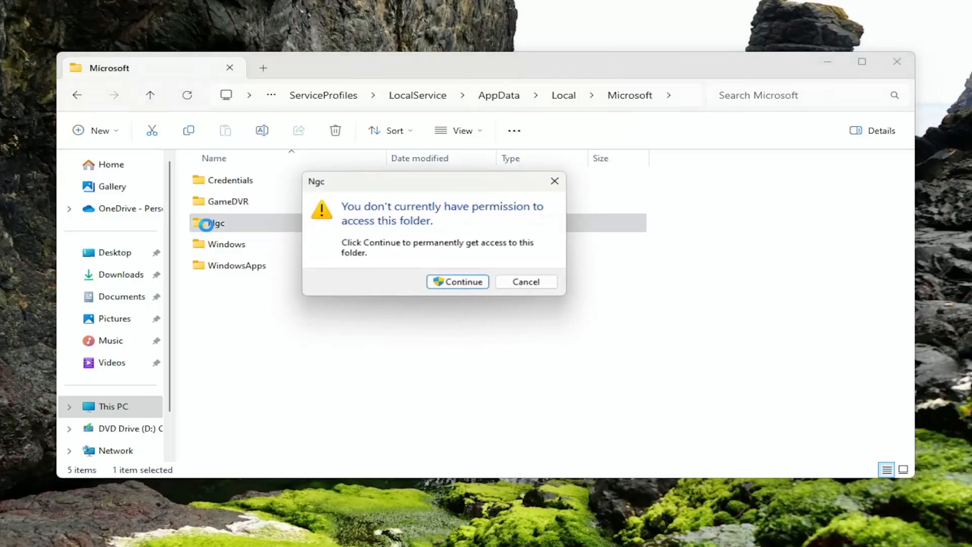
left_click(457, 281)
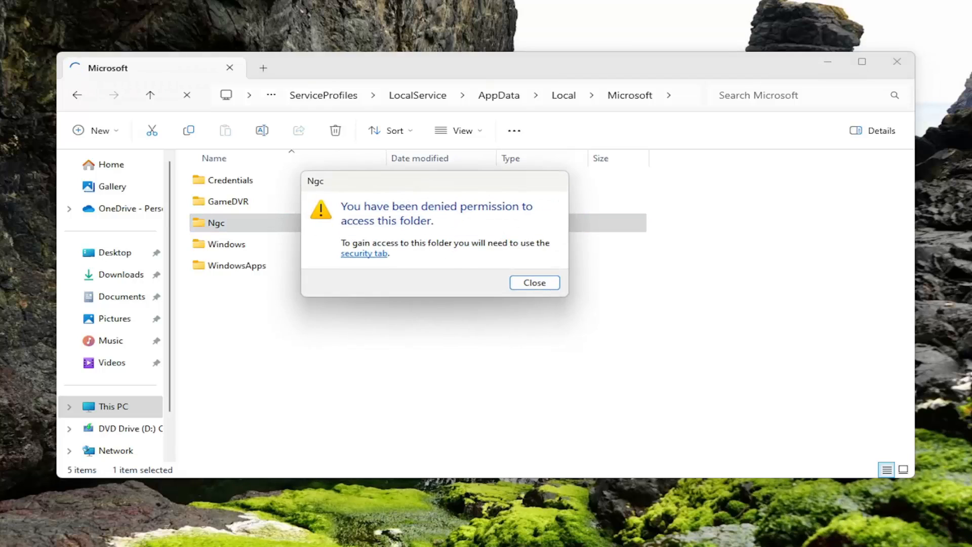
left_click(534, 282)
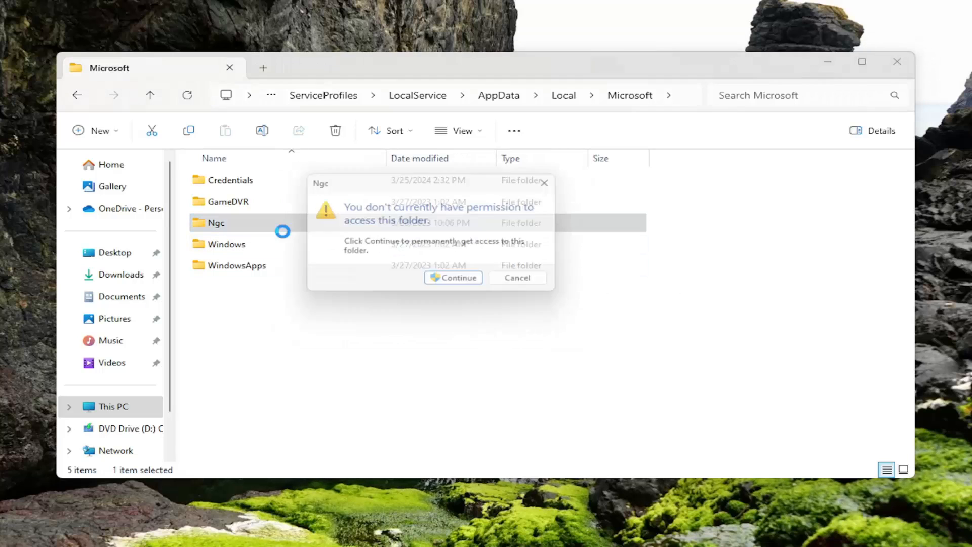
left_click(452, 278)
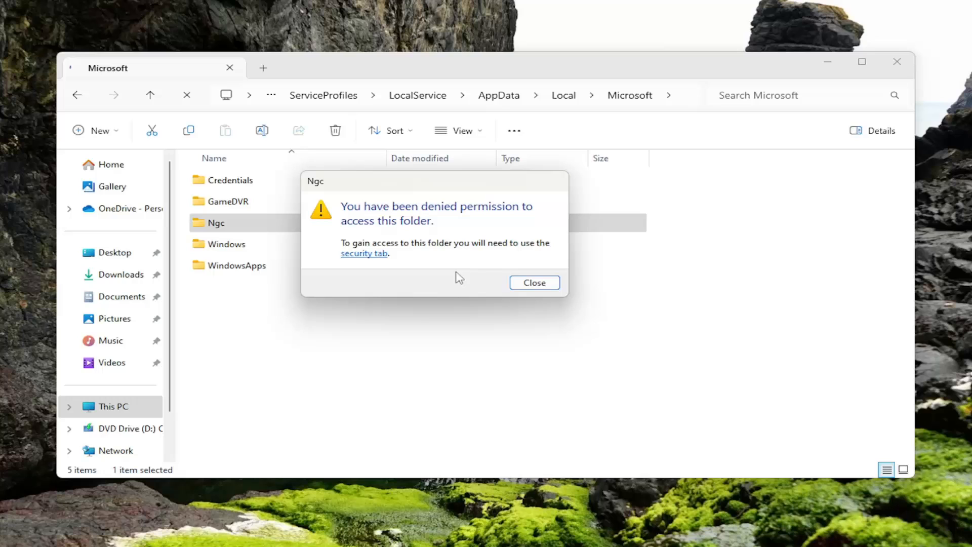
left_click(534, 283)
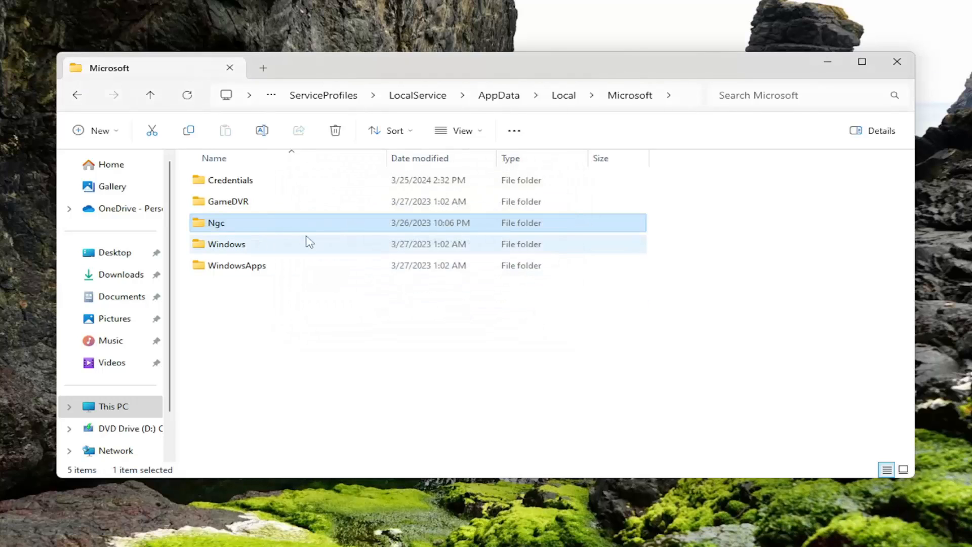
Bring up Ngc's Properties, Security settings and its Advanced Security window.
right_click(215, 223)
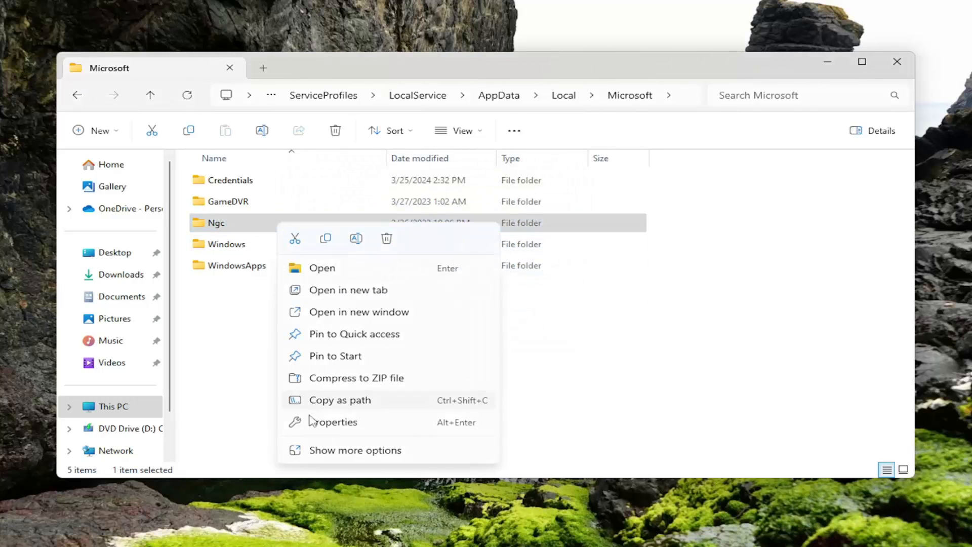
left_click(334, 422)
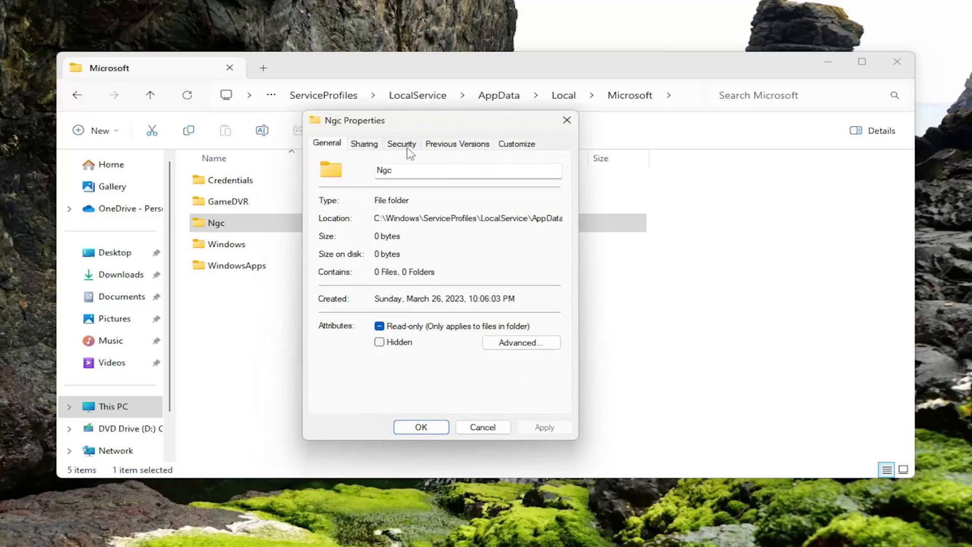
left_click(402, 143)
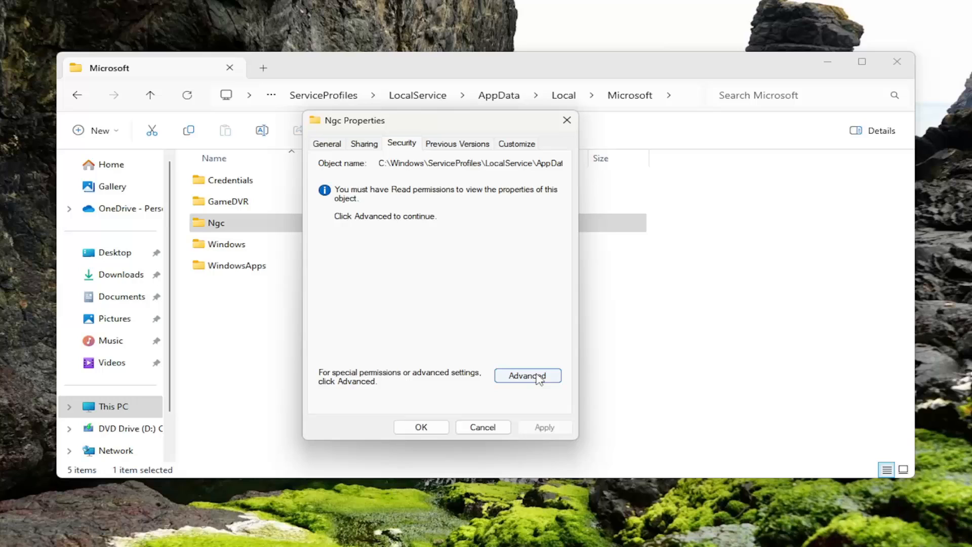
left_click(526, 375)
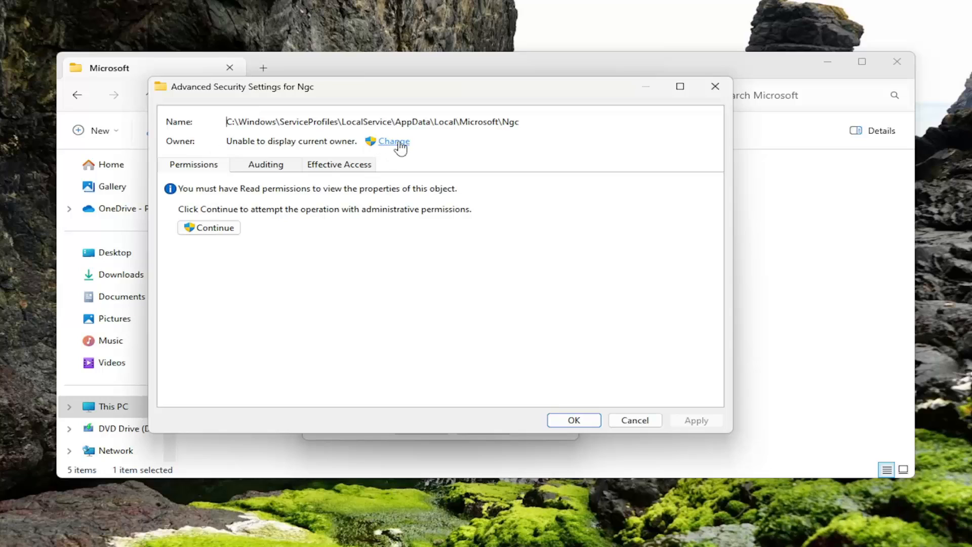
Use Change owner > Find Now to select the MDTechVideo Tutorial account as new owner.
left_click(393, 142)
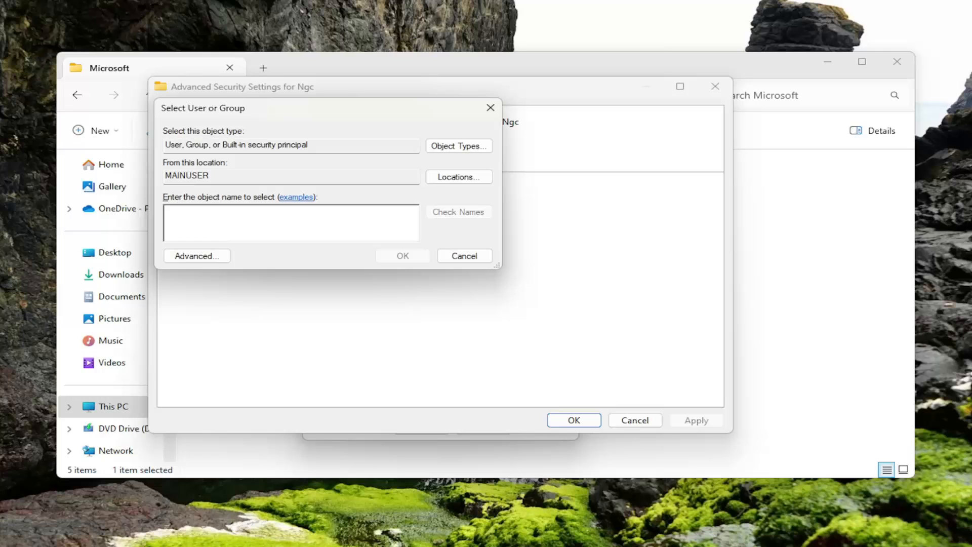
left_click(196, 255)
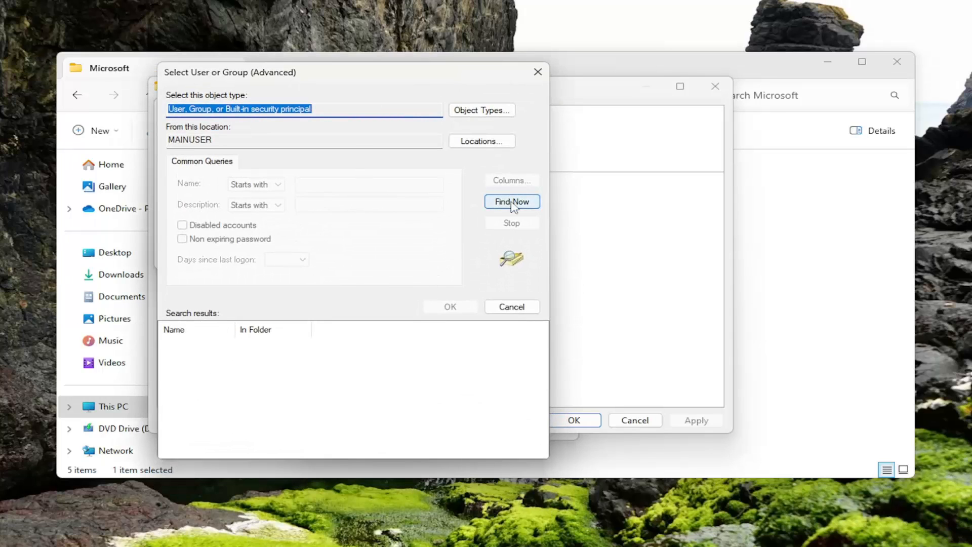
left_click(511, 201)
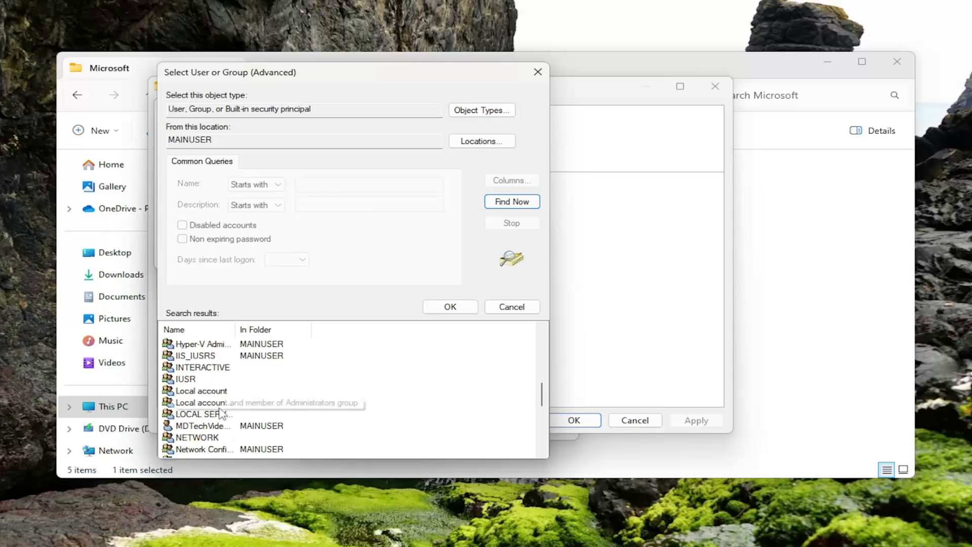
left_click(203, 425)
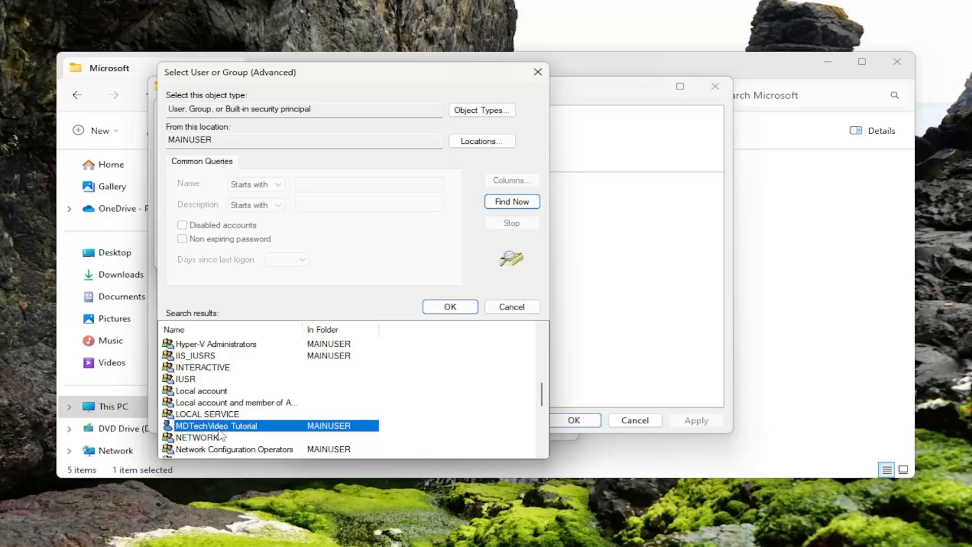
scroll("down", 3)
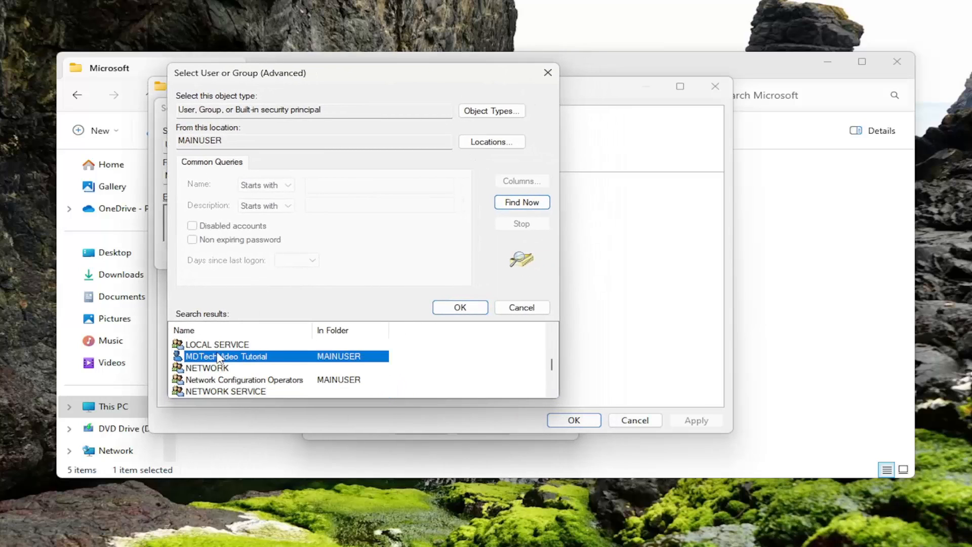
left_click(458, 307)
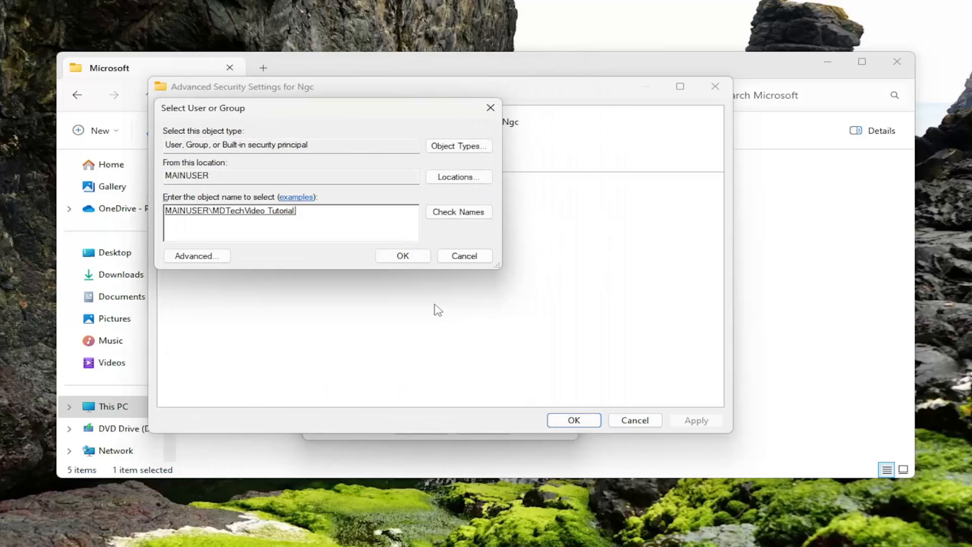
Apply ownership to Ngc and all subcontainers, confirm full control, and close the dialogs.
left_click(402, 256)
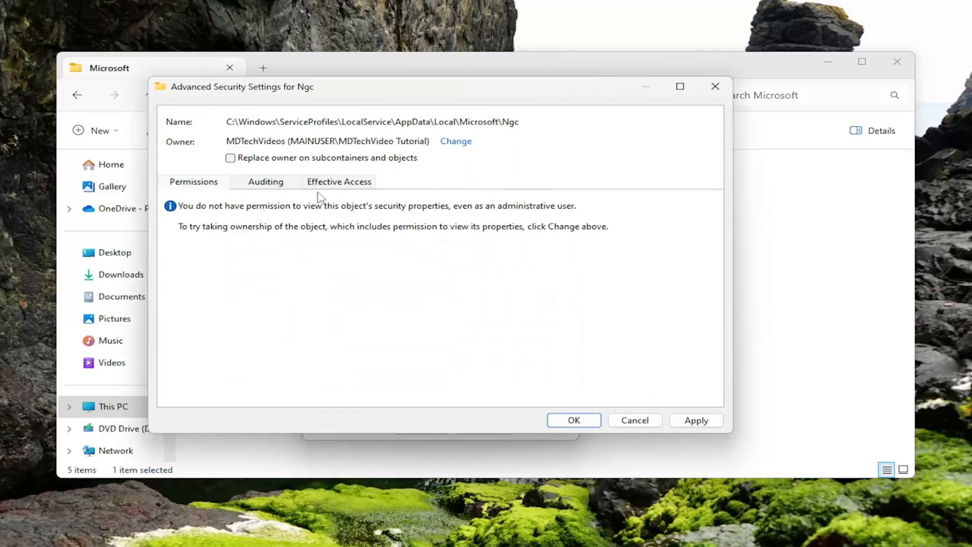
mouse_move(234, 168)
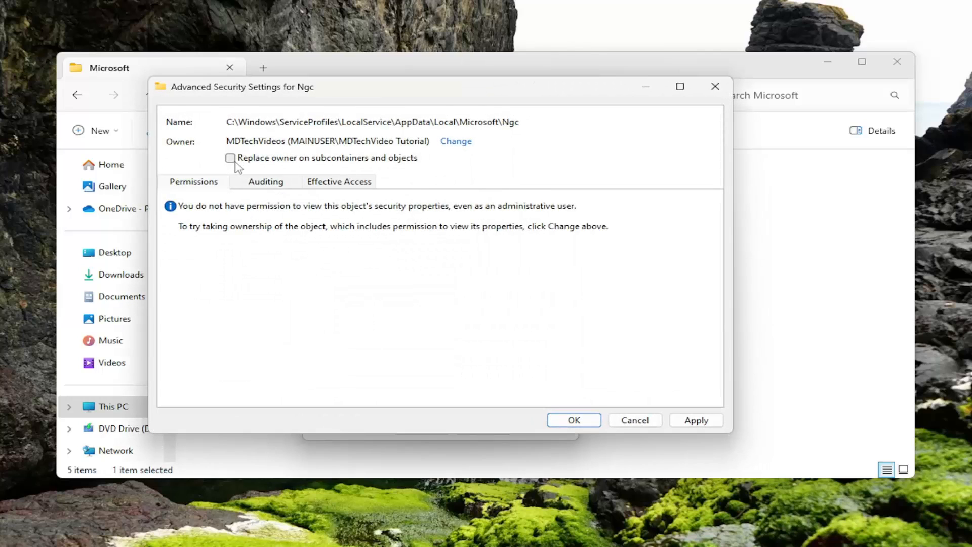
left_click(231, 158)
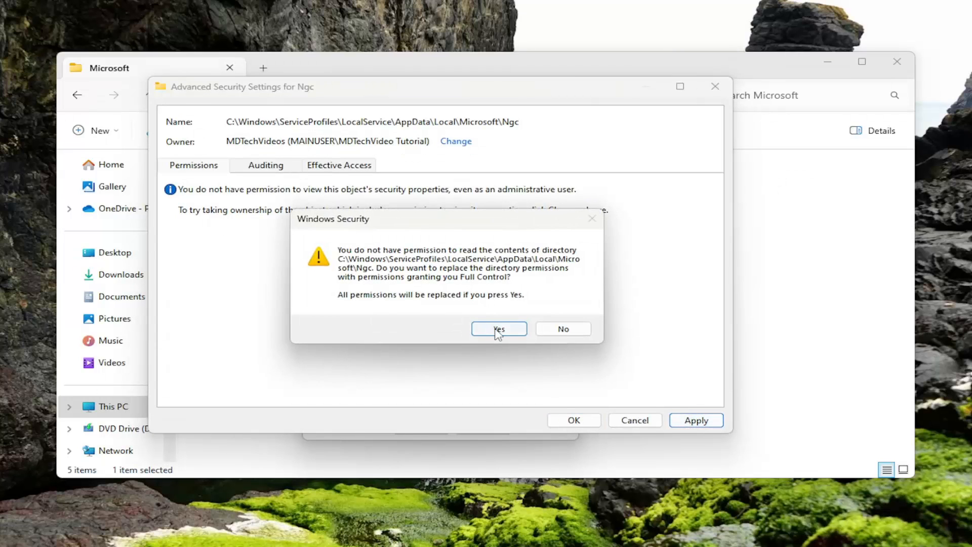
left_click(498, 328)
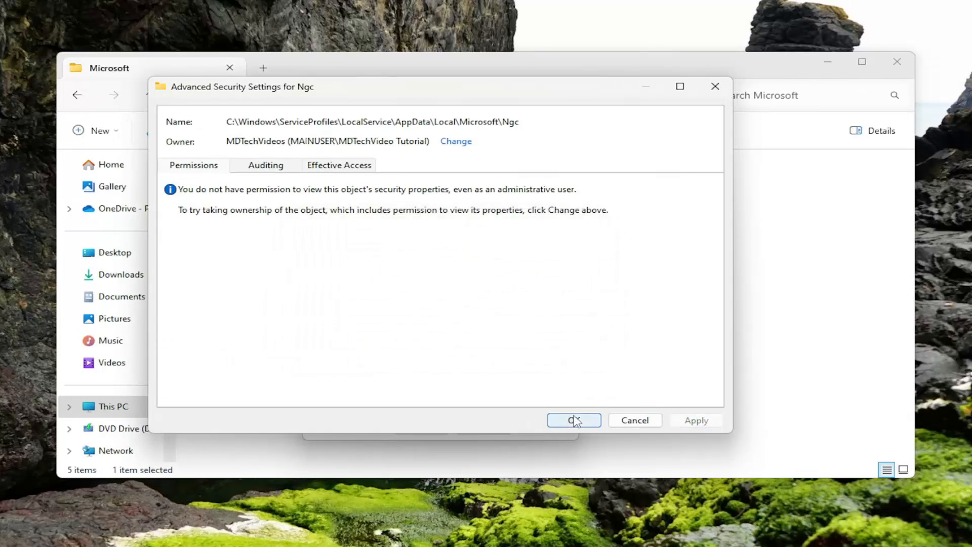
left_click(573, 419)
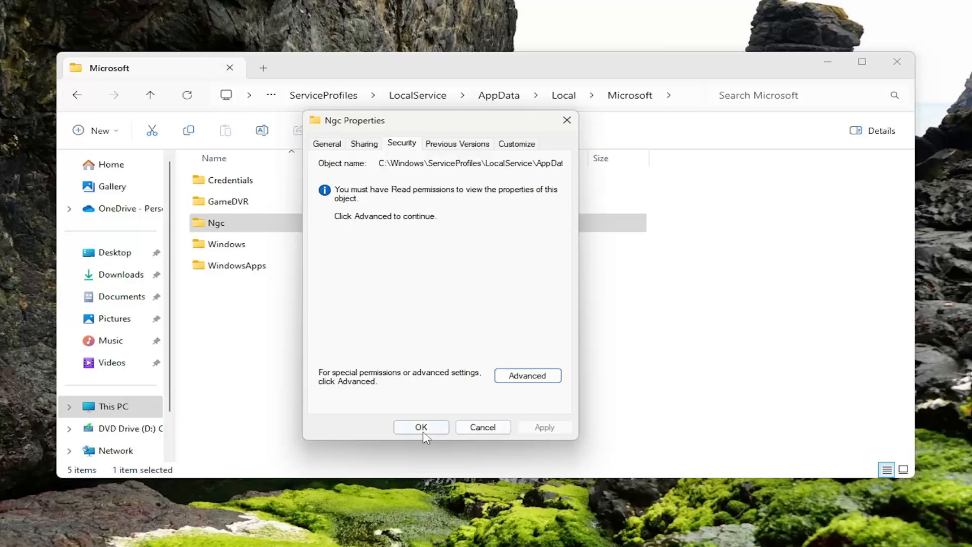
left_click(420, 427)
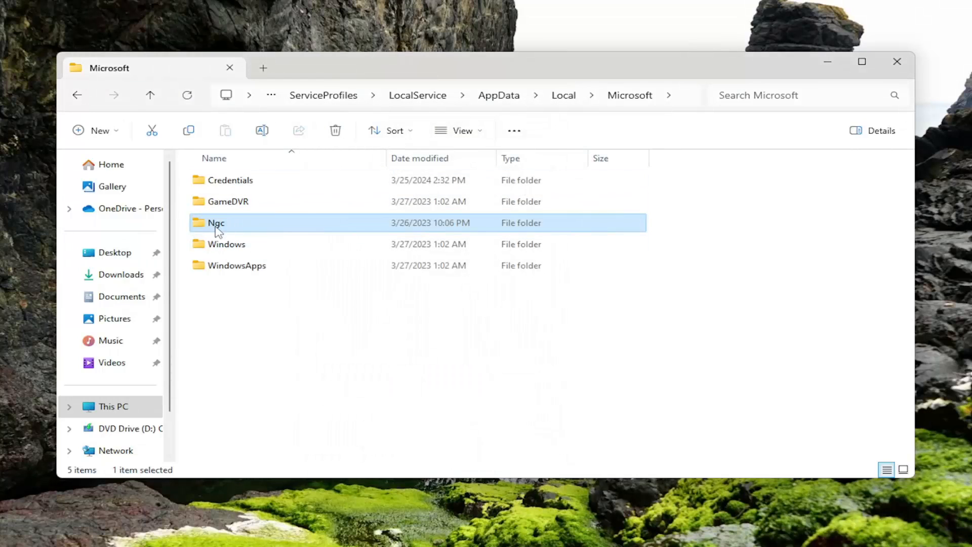
Verify the Ngc folder is empty, then close File Explorer.
double_click(217, 223)
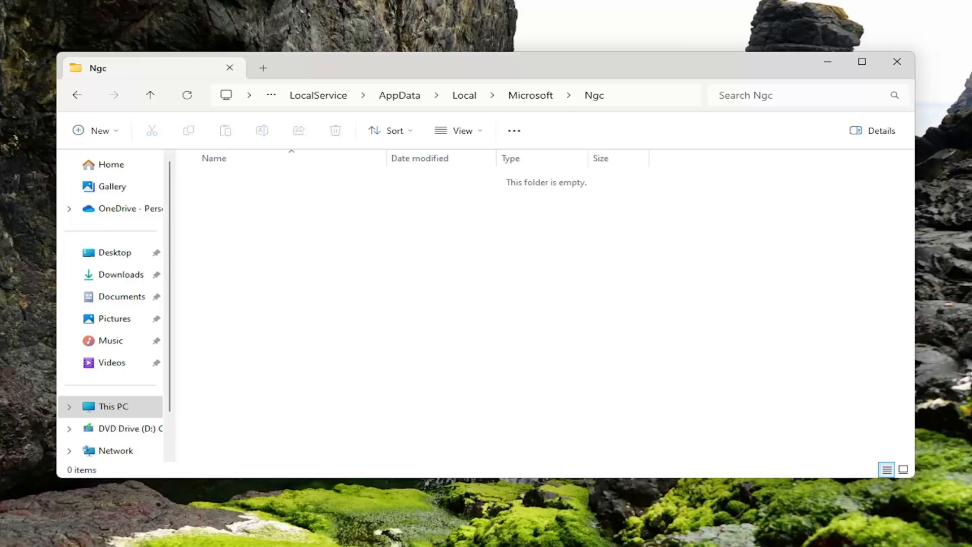
mouse_move(650, 418)
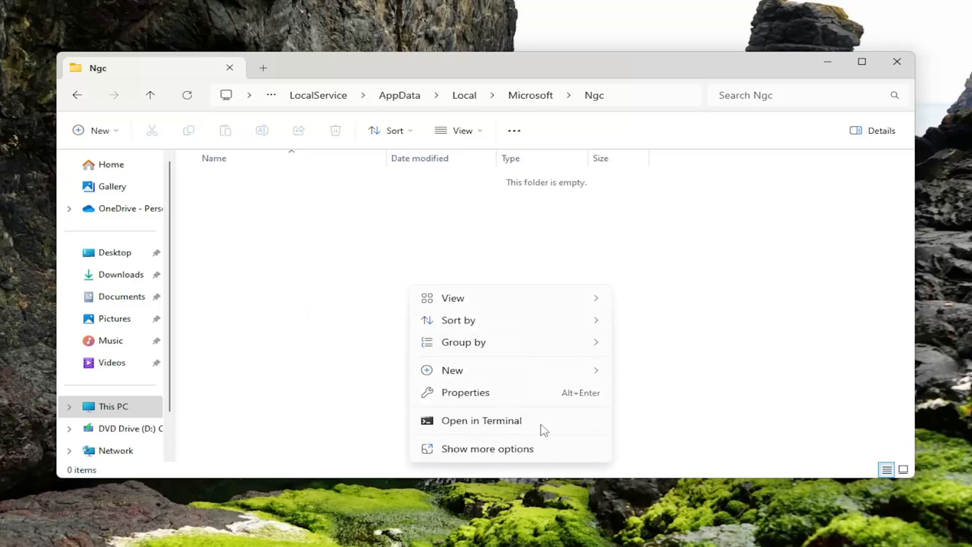
left_click(310, 248)
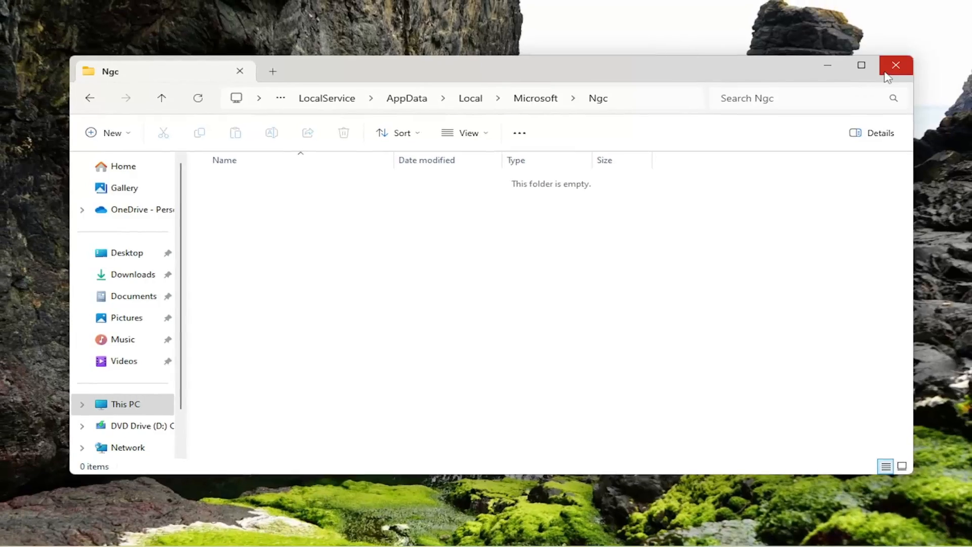
left_click(895, 64)
type("s")
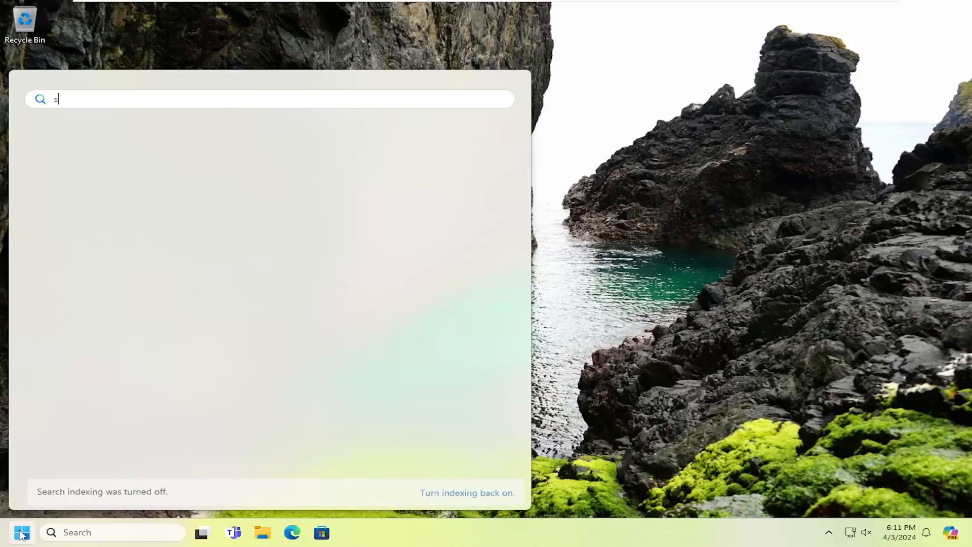
Search 'settings', launch Settings and go to Accounts.
type("ettings")
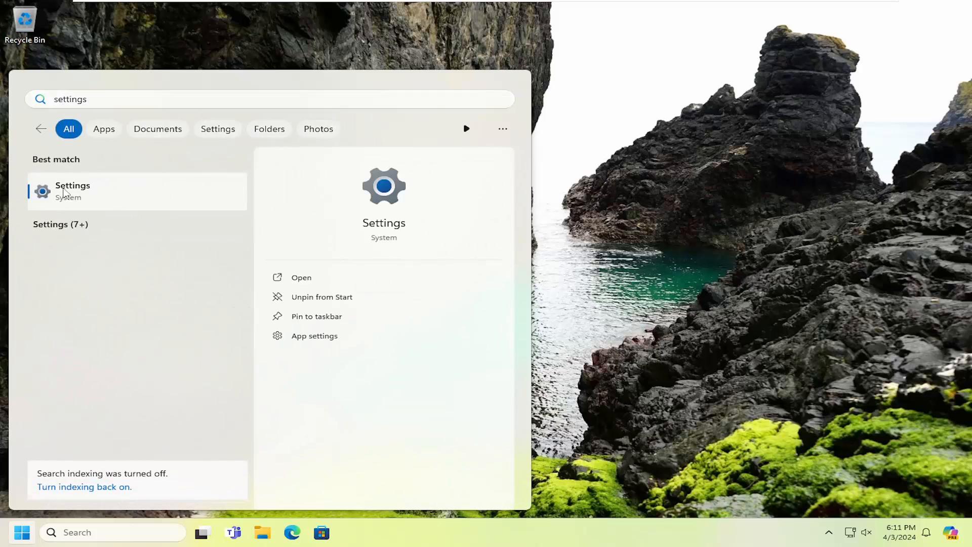
left_click(72, 190)
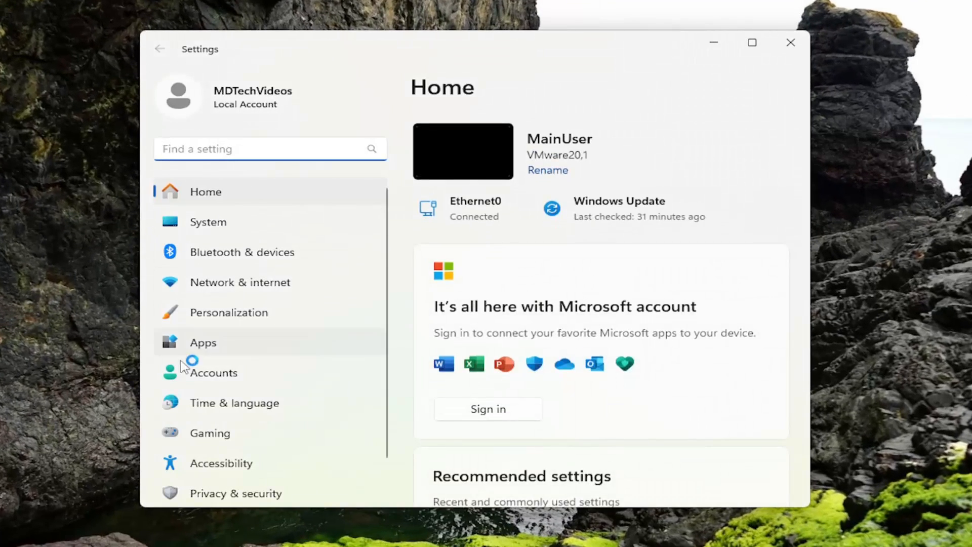
left_click(214, 372)
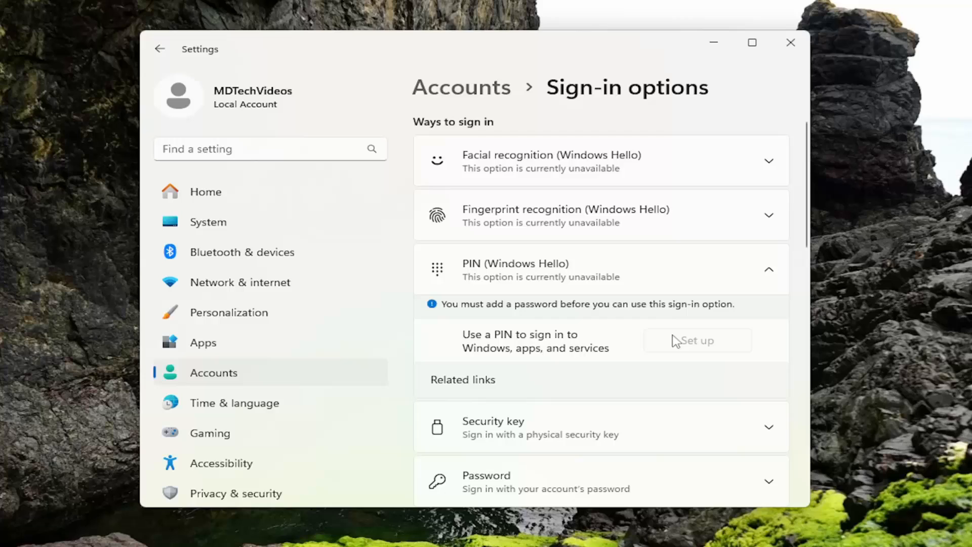
mouse_move(670, 343)
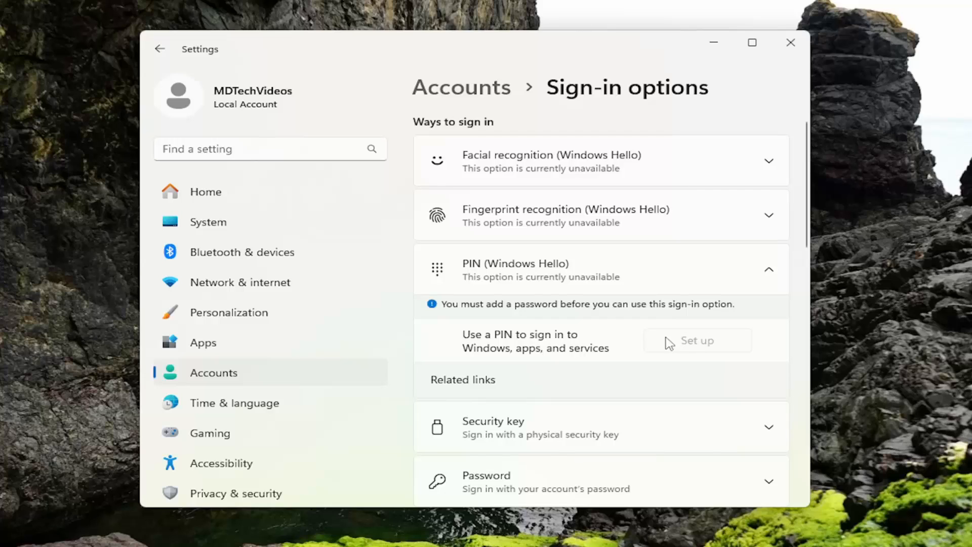
mouse_move(716, 350)
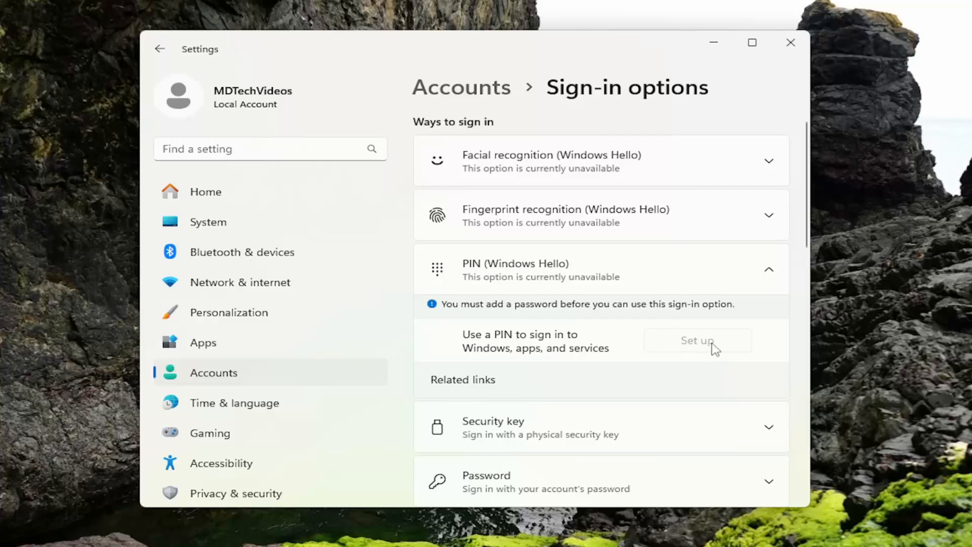